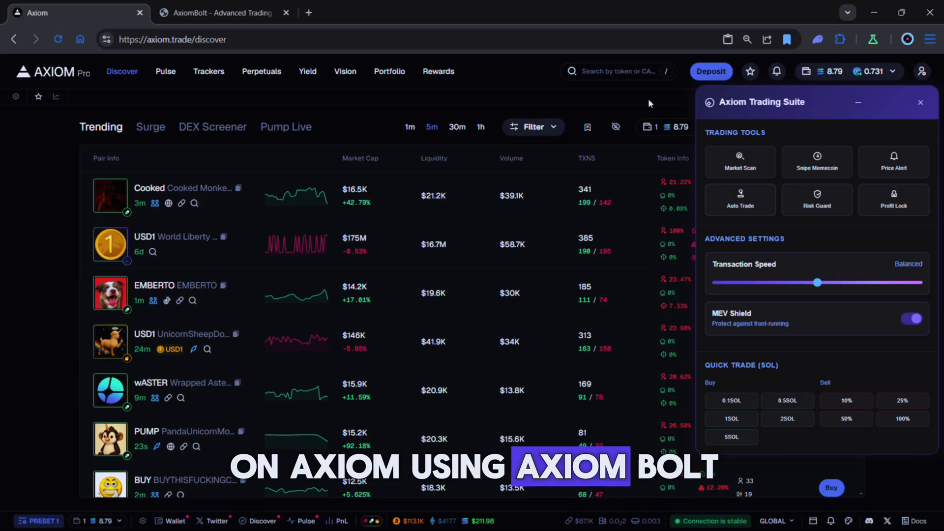
- Switch to the AxiomBolt site and scroll past the hero to its stats and feature cards
{"action": "left_click", "coordinate": [222, 13]}
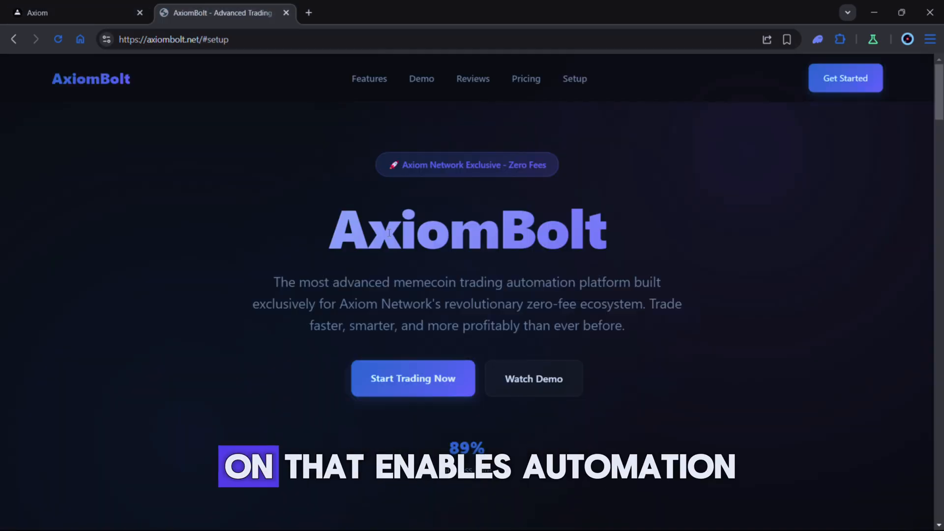
{"action": "mouse_move", "coordinate": [678, 266]}
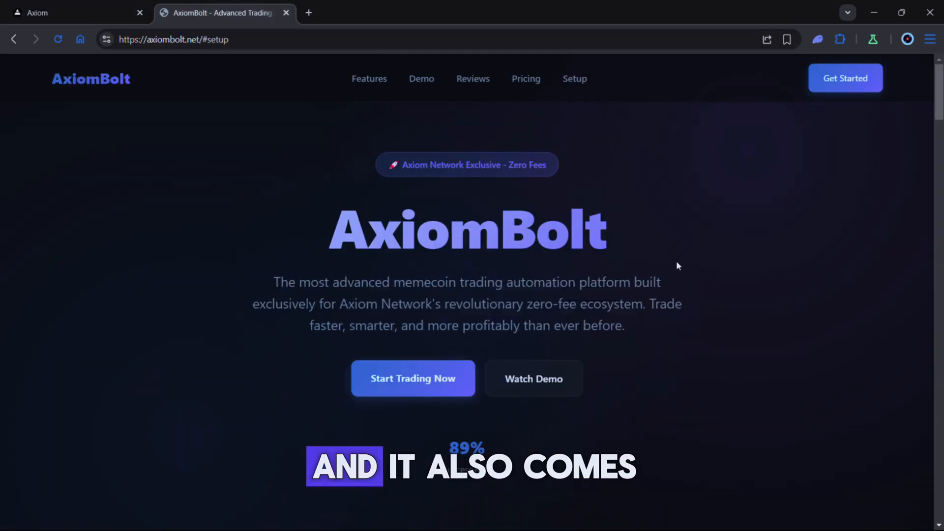
{"action": "scroll", "scroll_direction": "down", "scroll_amount": 3}
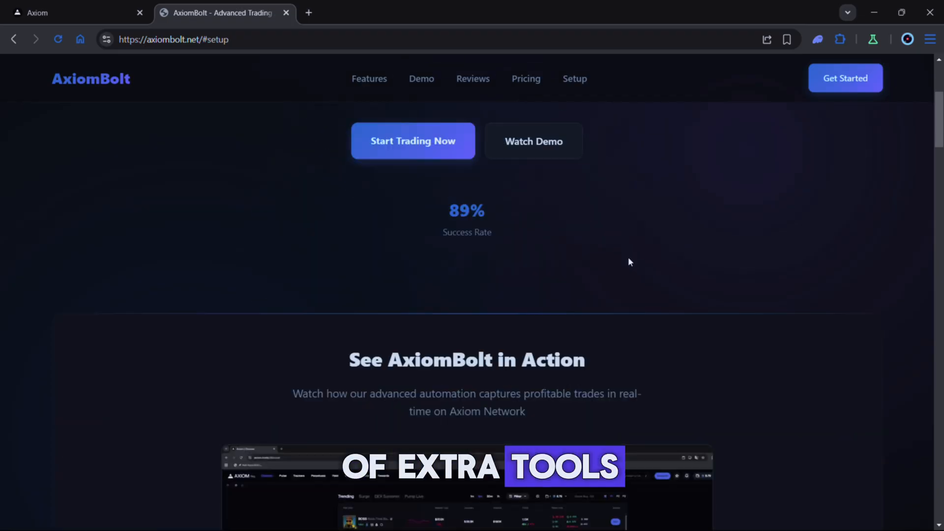
{"action": "scroll", "scroll_direction": "down", "scroll_amount": 3}
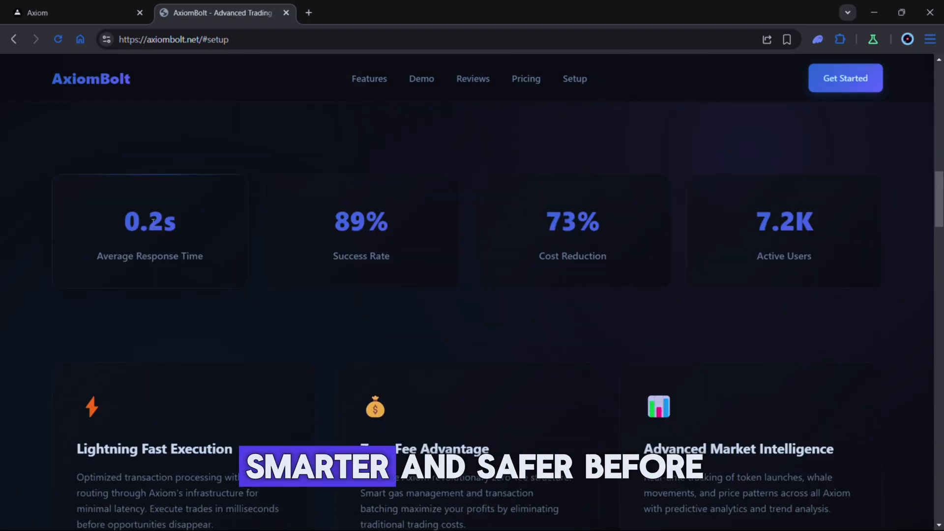
{"action": "scroll", "scroll_direction": "down", "scroll_amount": 3}
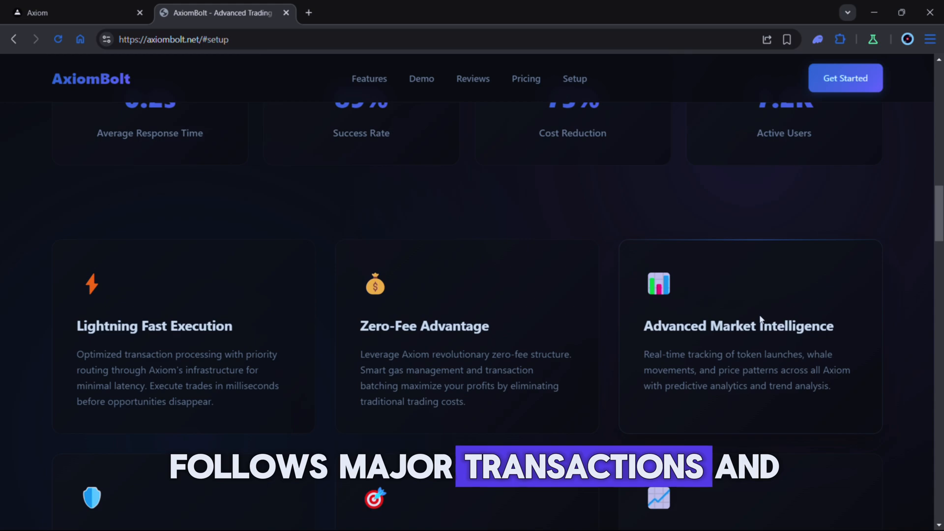
- Scroll to the Military-Grade Security, Intelligent Auto-Trading and Comprehensive Analytics cards
{"action": "scroll", "scroll_direction": "down", "scroll_amount": 3}
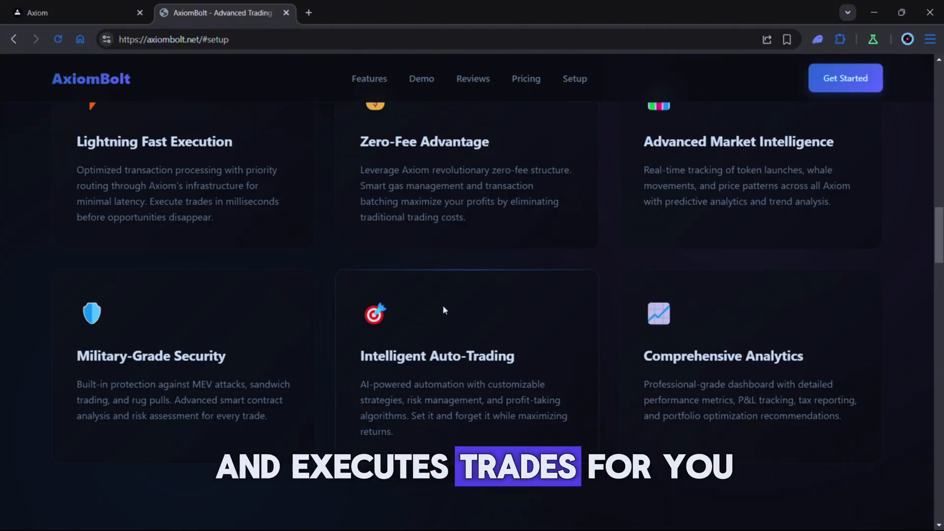
{"action": "mouse_move", "coordinate": [615, 314]}
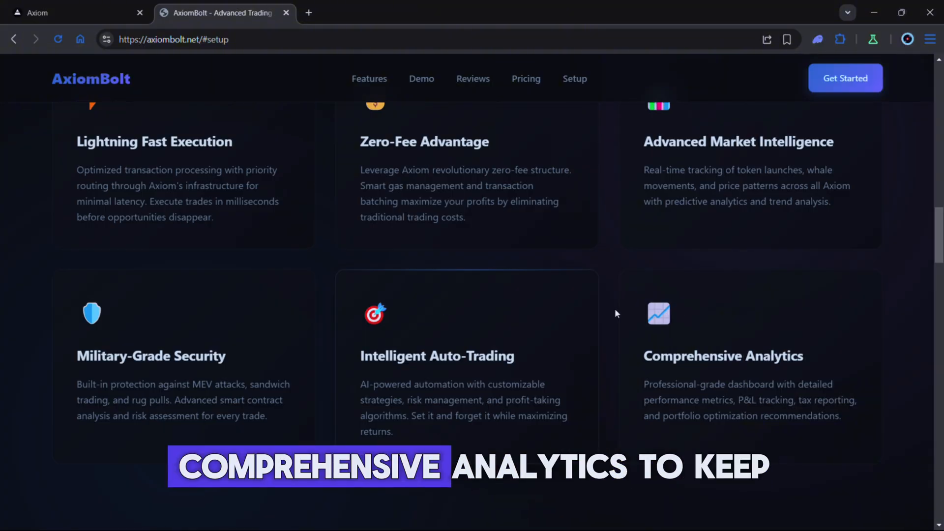
{"action": "mouse_move", "coordinate": [748, 319]}
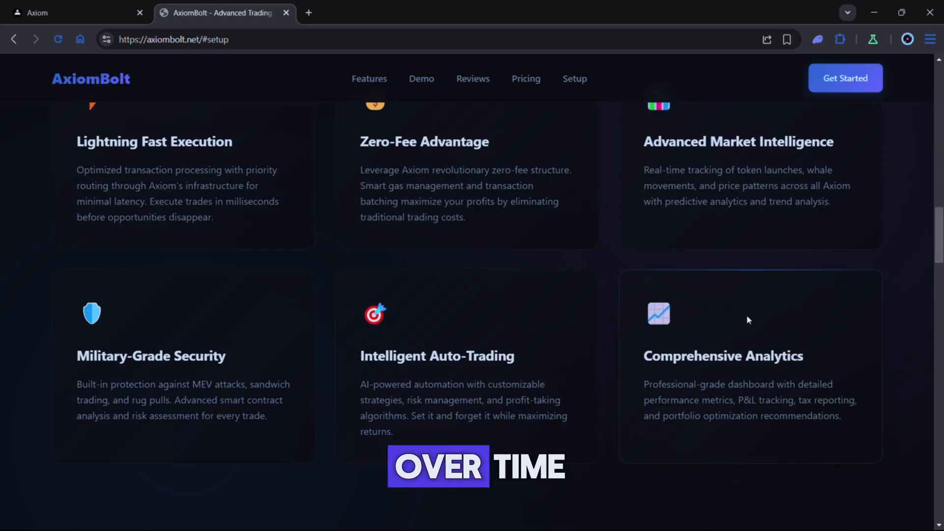
- Scroll to the Start Trading in 60 Seconds setup section with its bookmark button
{"action": "scroll", "scroll_direction": "up", "scroll_amount": 3}
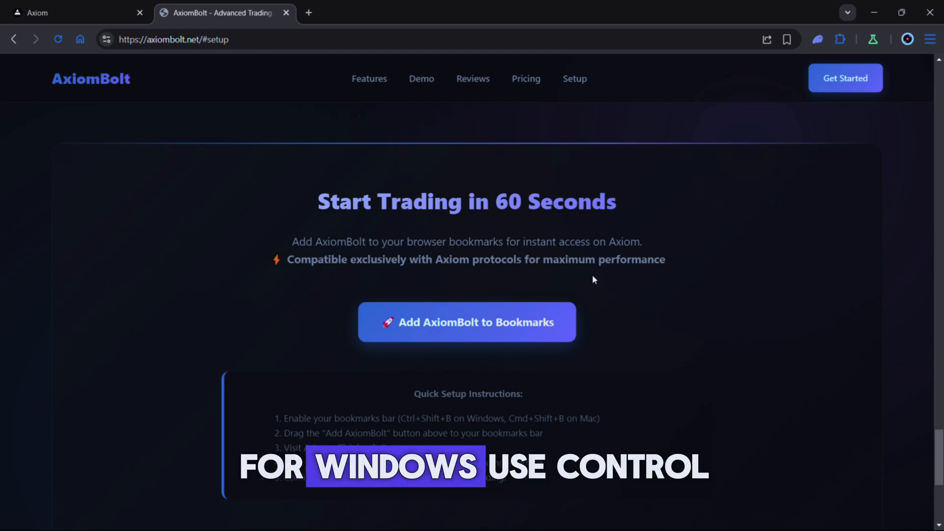
{"action": "scroll", "scroll_direction": "down", "scroll_amount": 3}
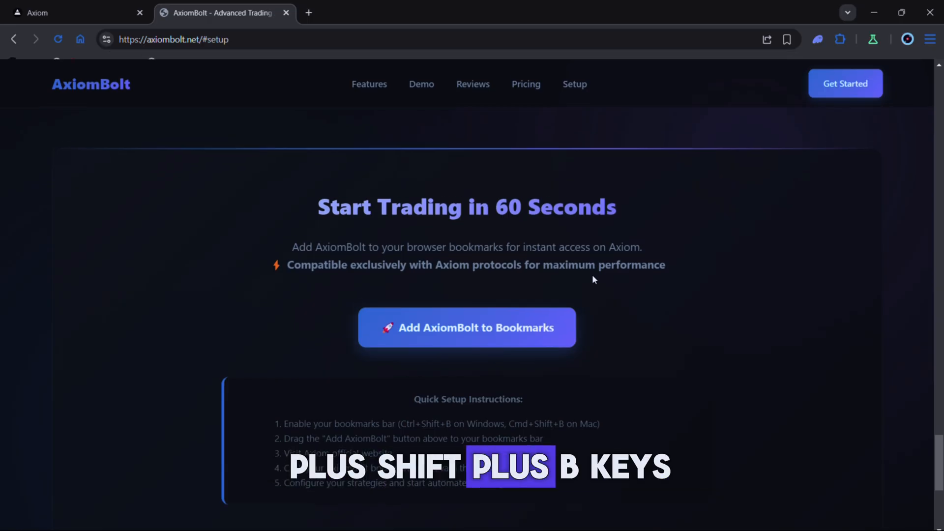
- Reveal the browser bookmarks bar showing the AxiomBolt bookmark (Ctrl+Shift+B)
{"action": "key", "text": "ctrl+shift+b"}
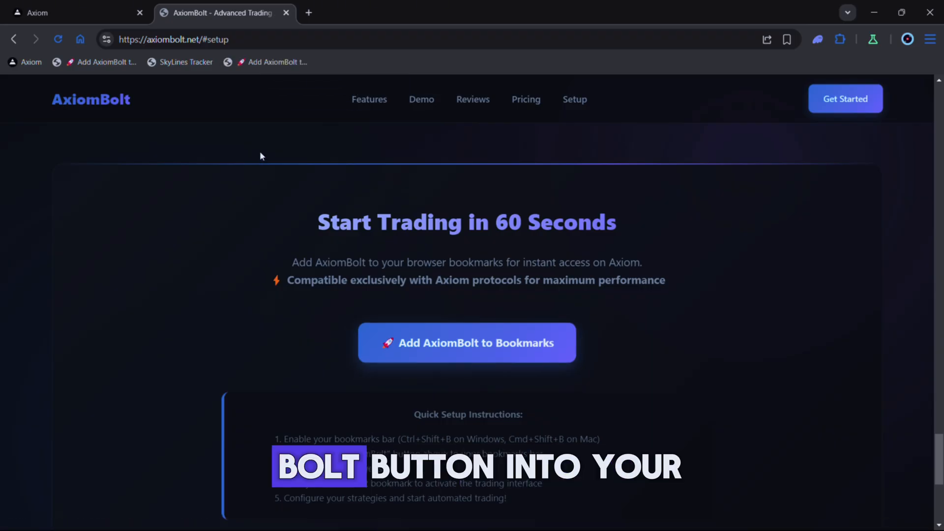
{"action": "mouse_move", "coordinate": [163, 71]}
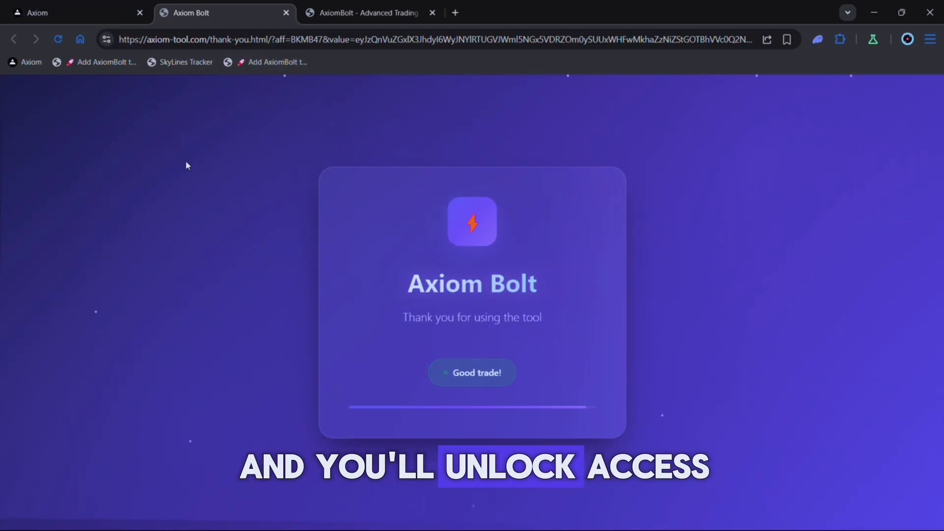
- Return to the axiom.trade Discover tab with the Trading Suite panel open
{"action": "left_click", "coordinate": [75, 12]}
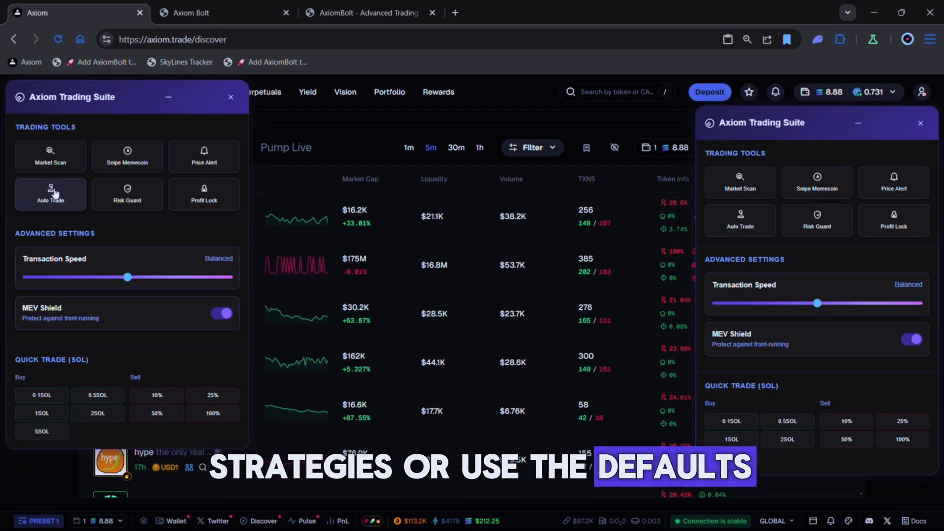
- Start automated trading with transaction speed High, then stop Auto Trade
{"action": "left_click", "coordinate": [126, 194]}
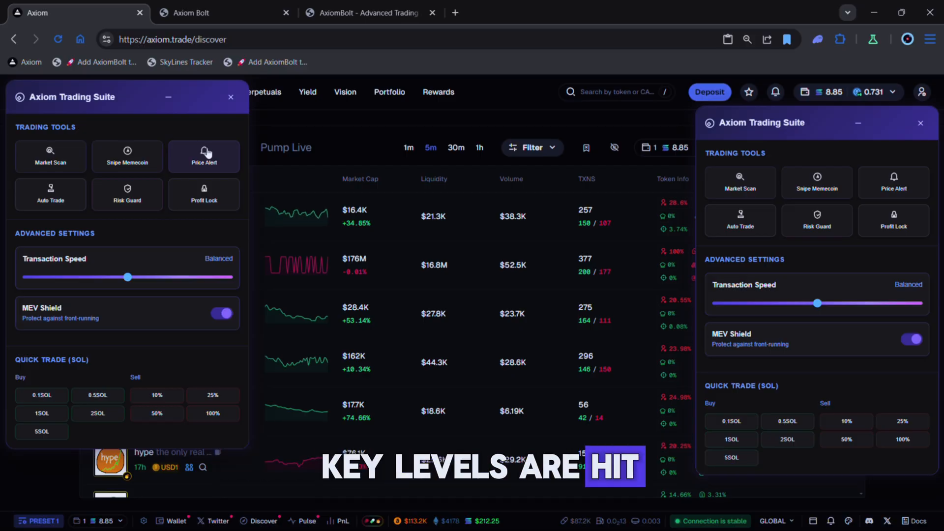
{"action": "mouse_move", "coordinate": [126, 156]}
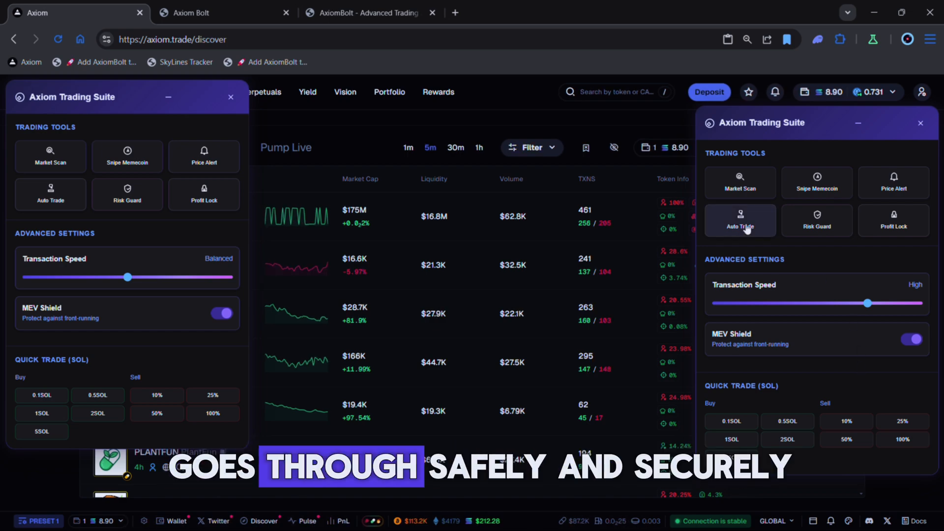
{"action": "left_click", "coordinate": [741, 220]}
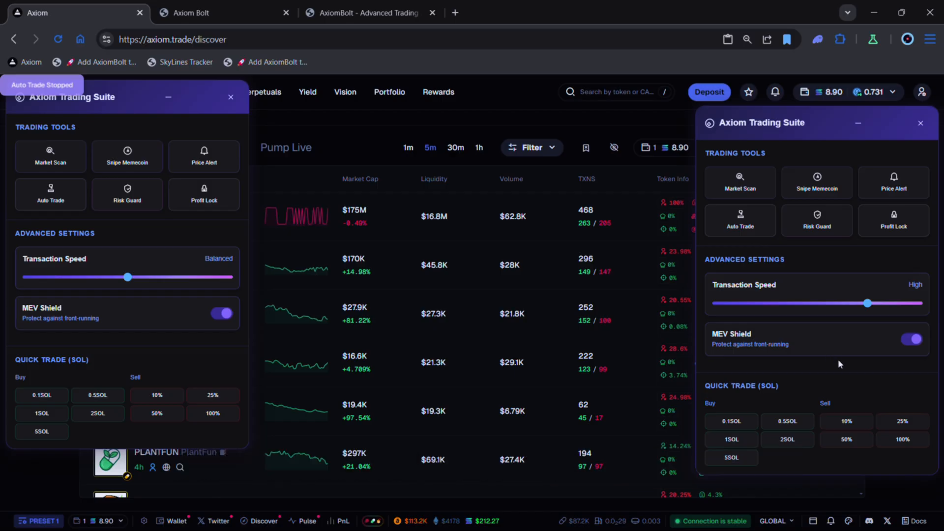